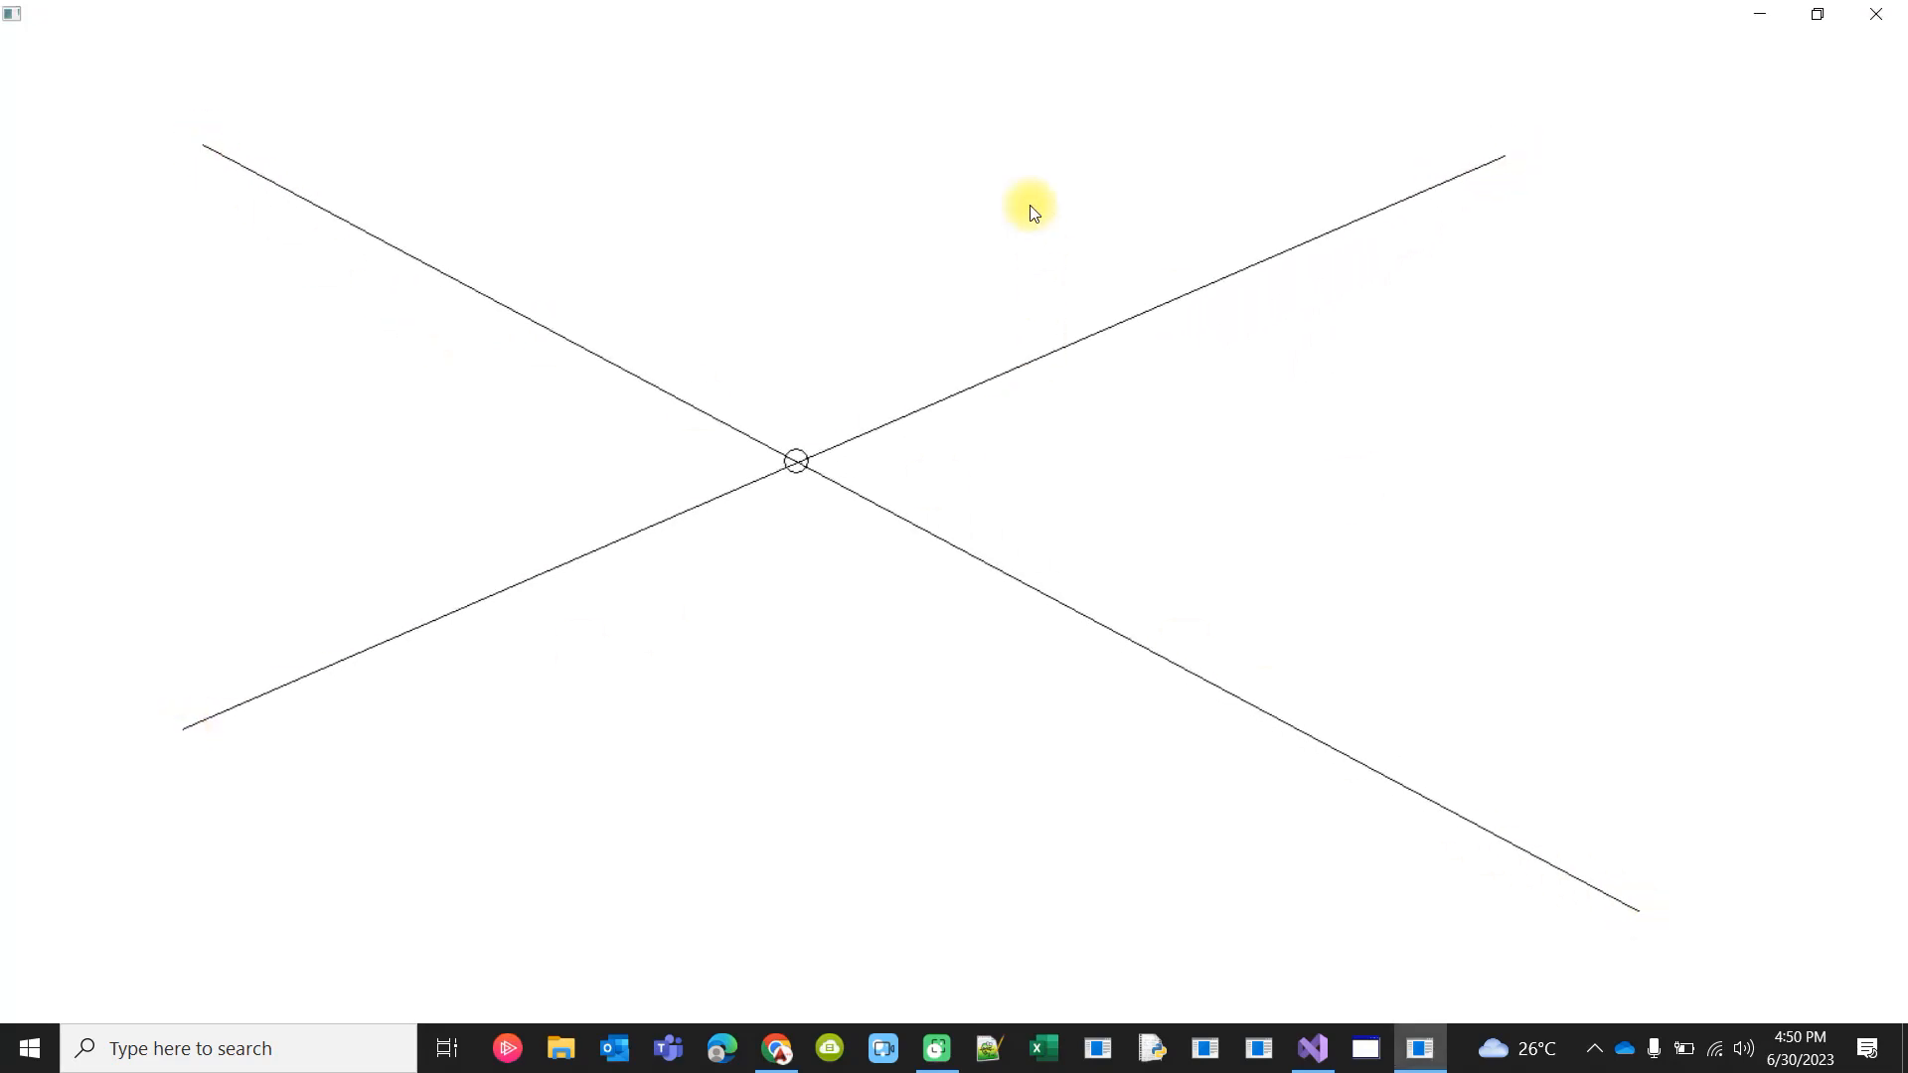
Draw two new lines in the demo window that cross the existing lines, circling each intersection.
drag(1027, 85, 1163, 888)
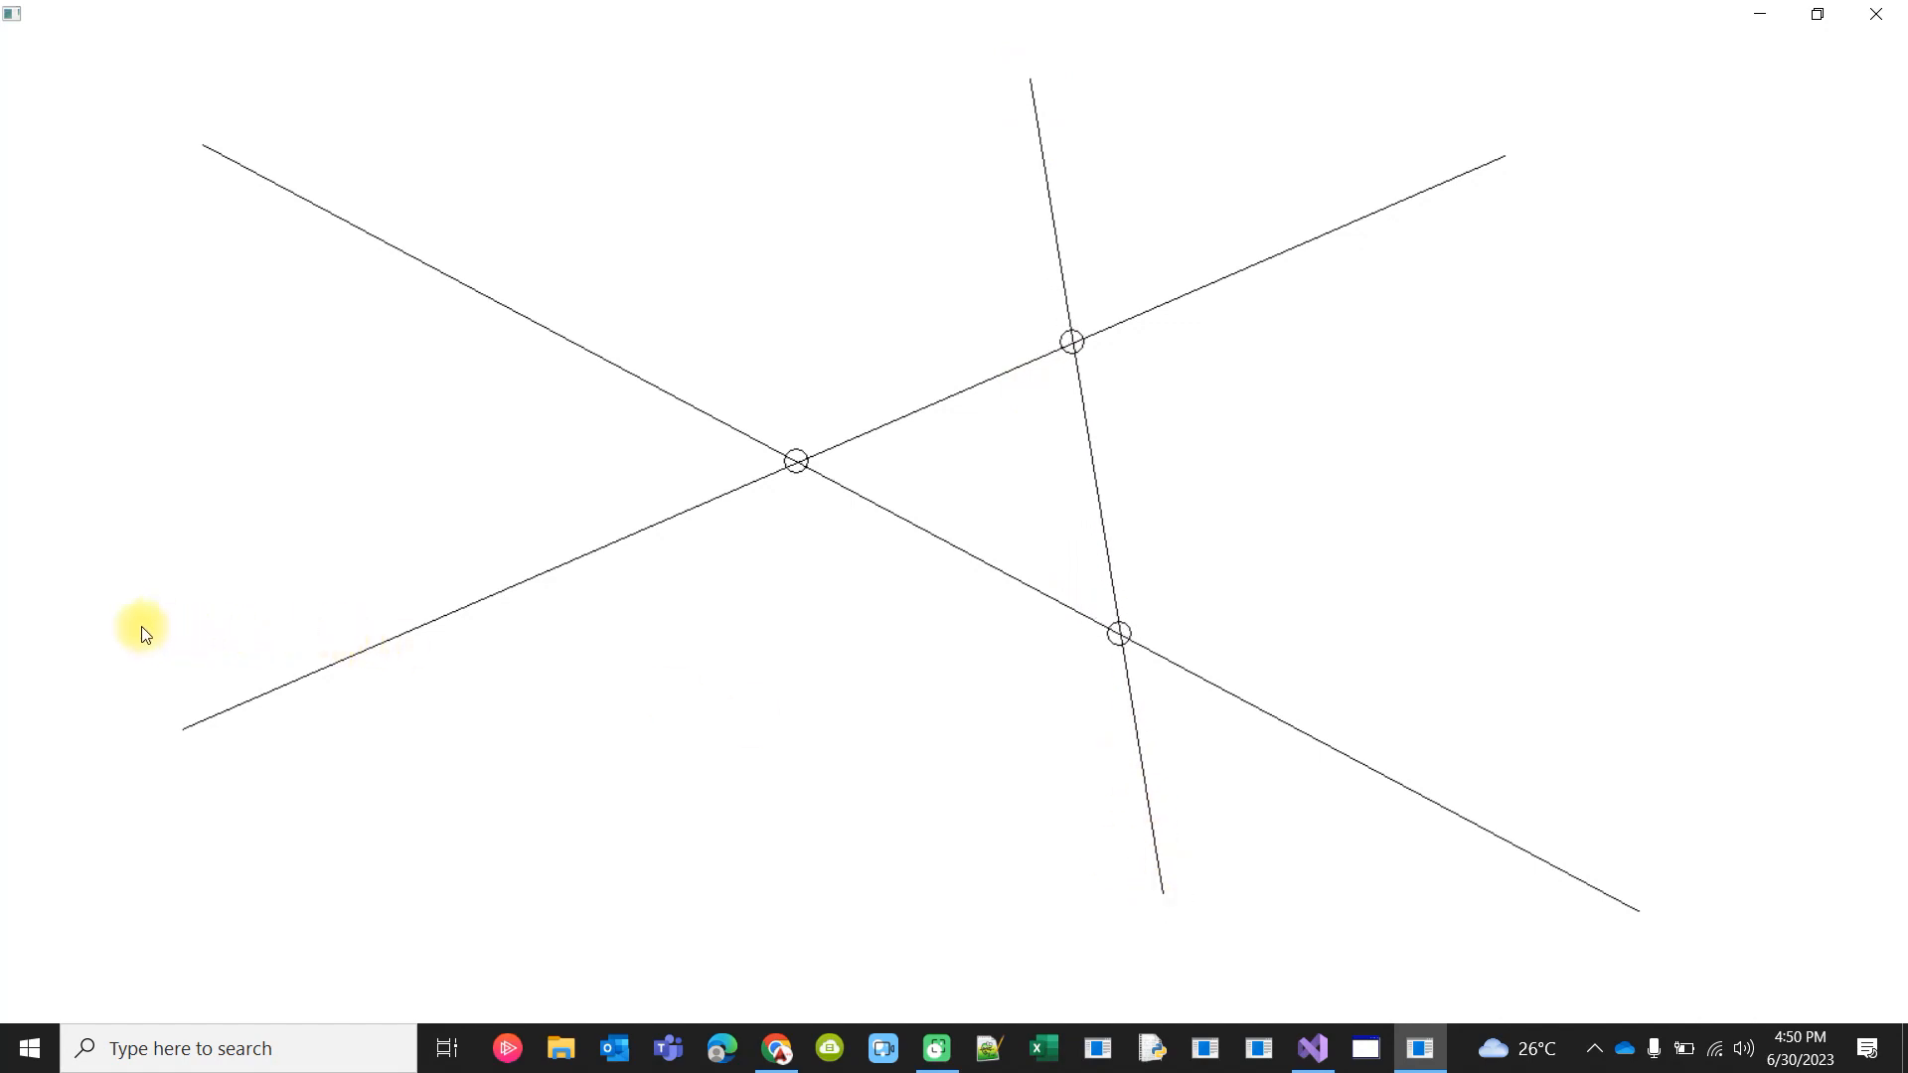
drag(139, 630, 1741, 815)
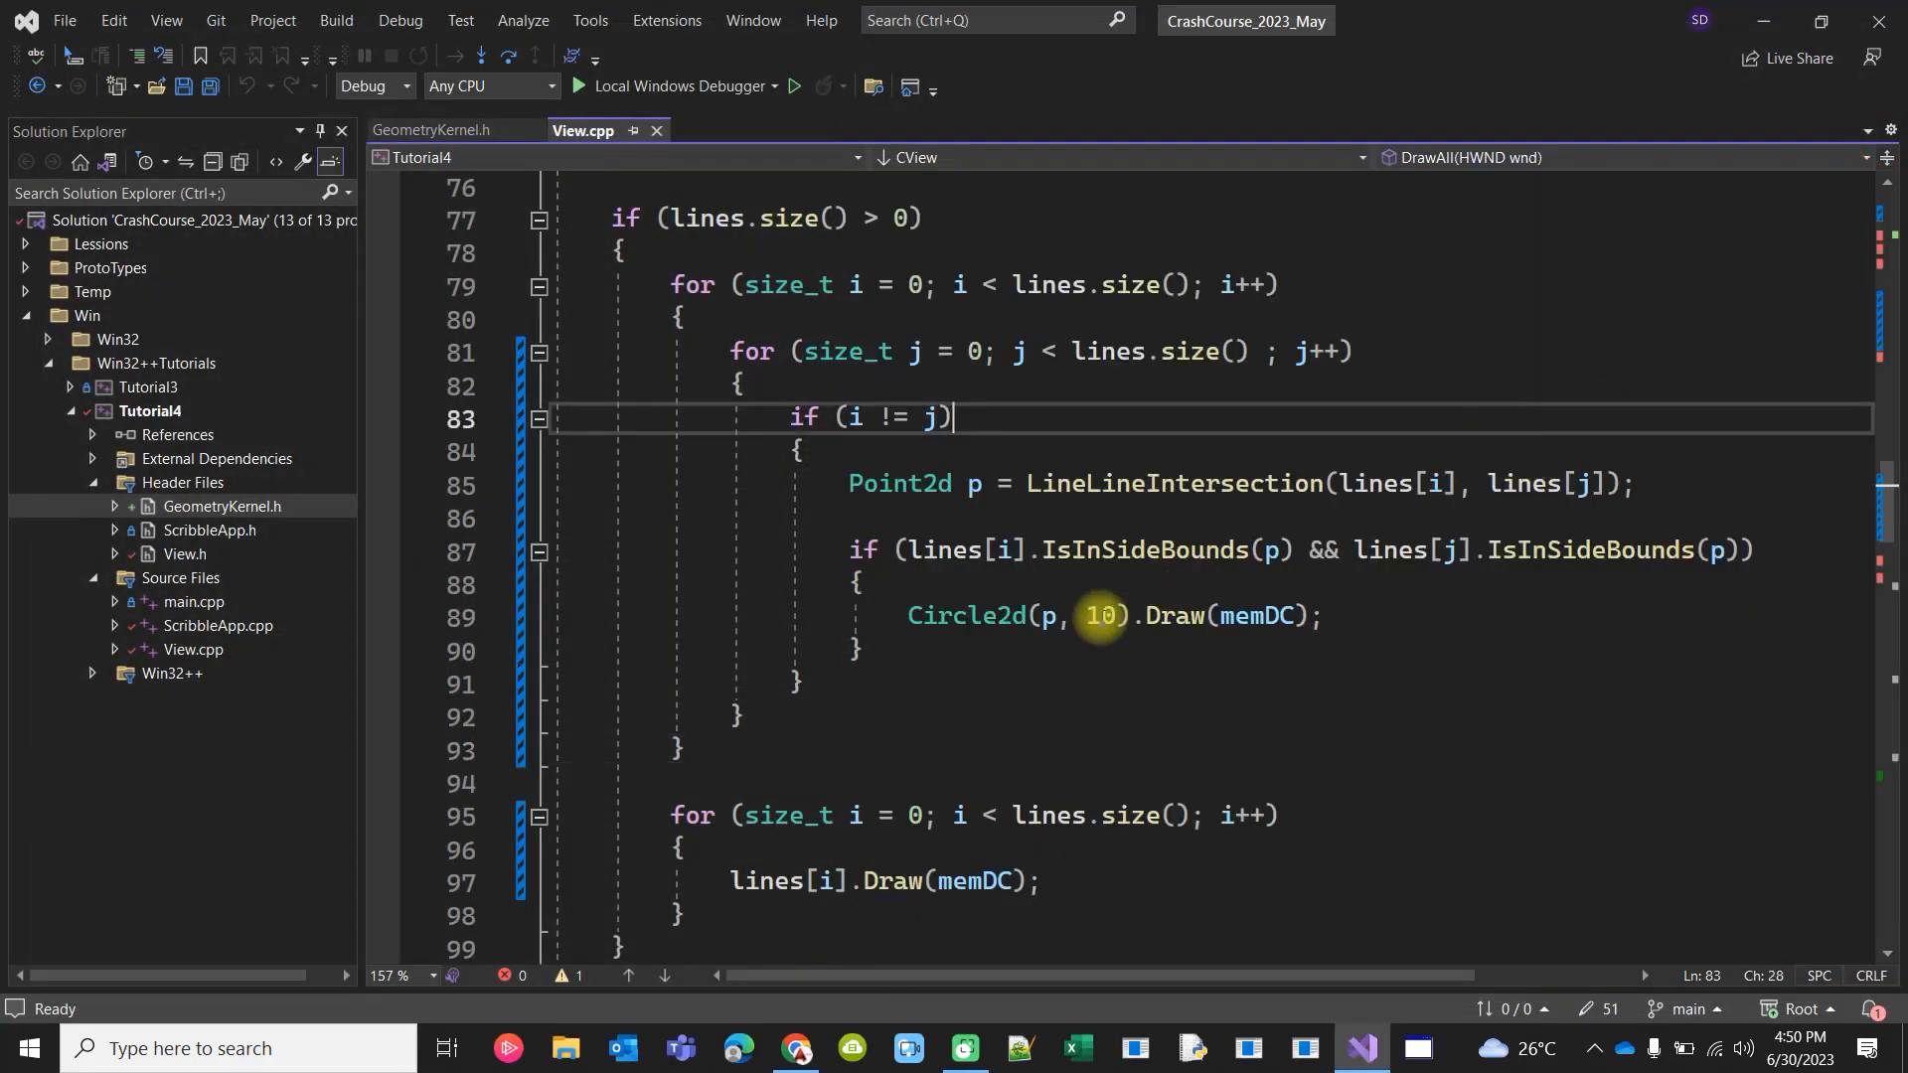
mouse_move(1132, 483)
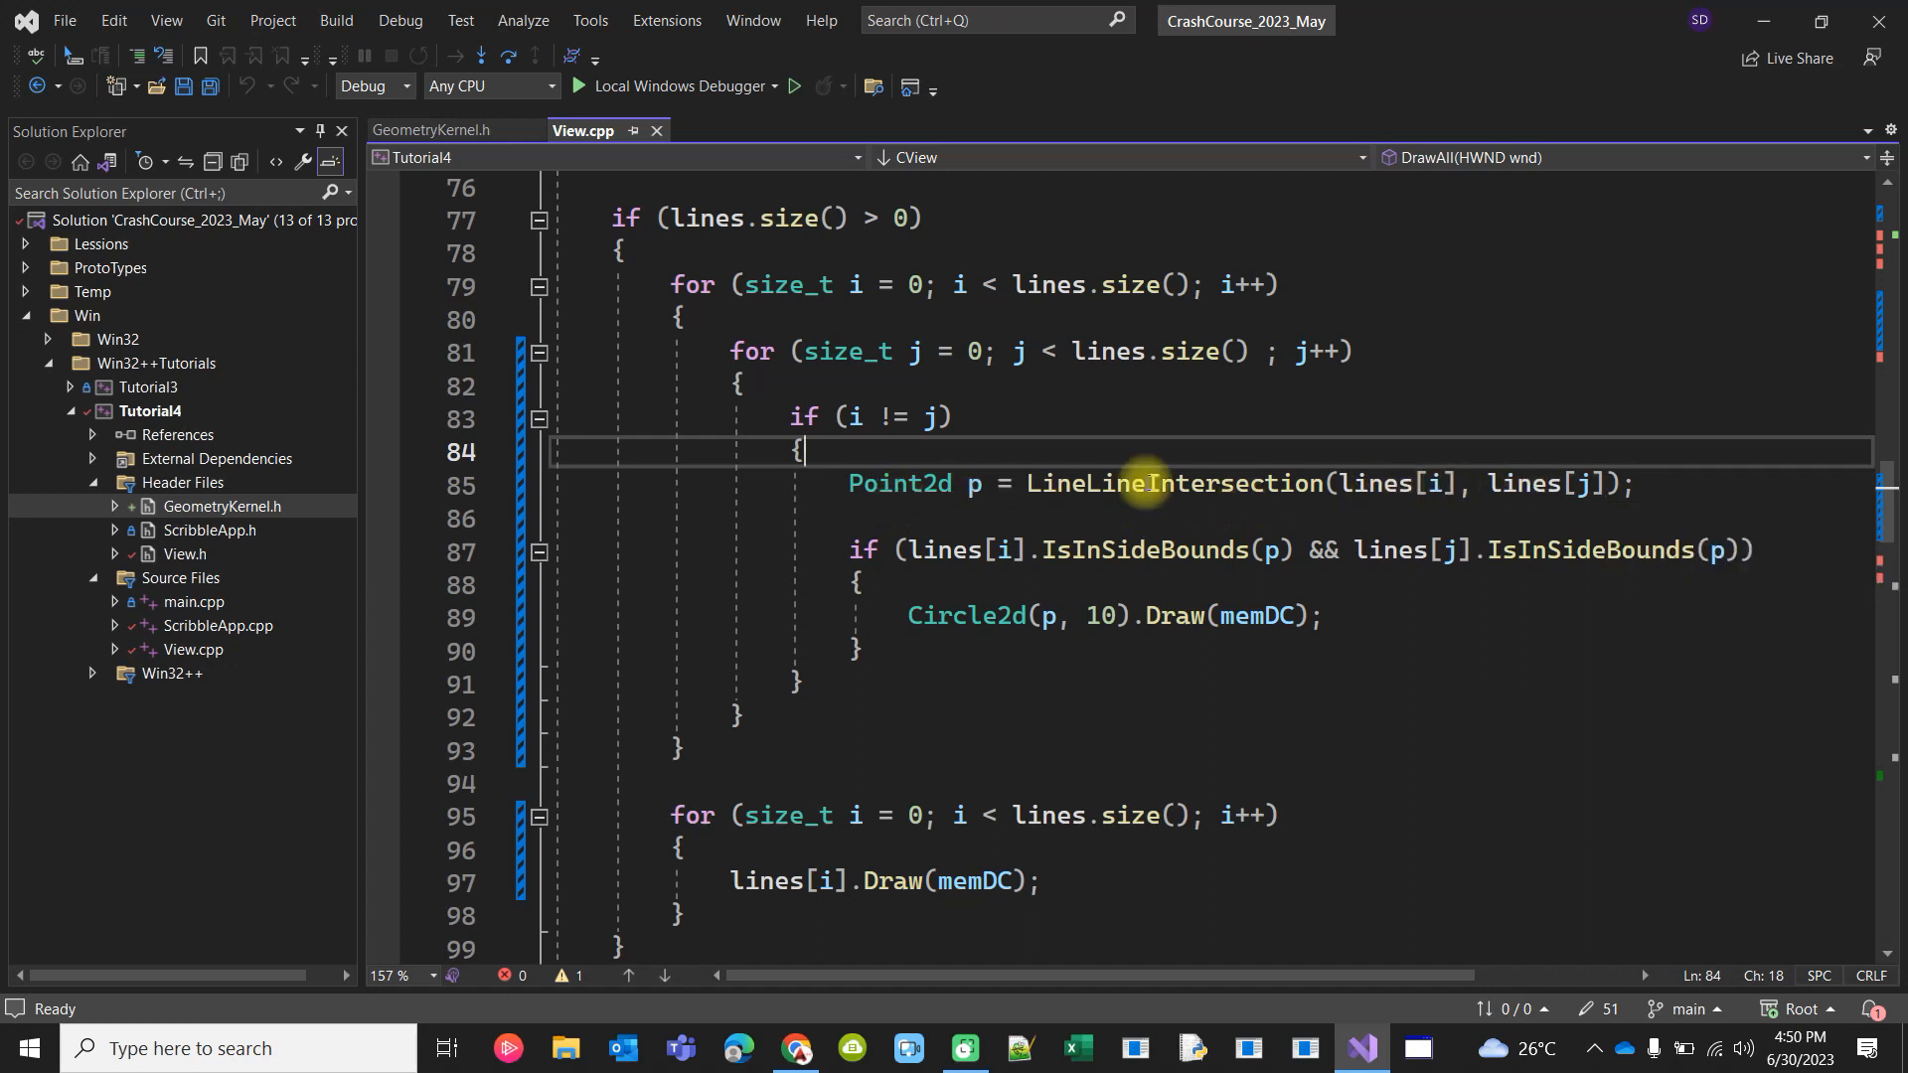
Navigate from LineLineIntersection in GeometryKernel.h to the LineEquation Solve method computing x and y.
click(1165, 483)
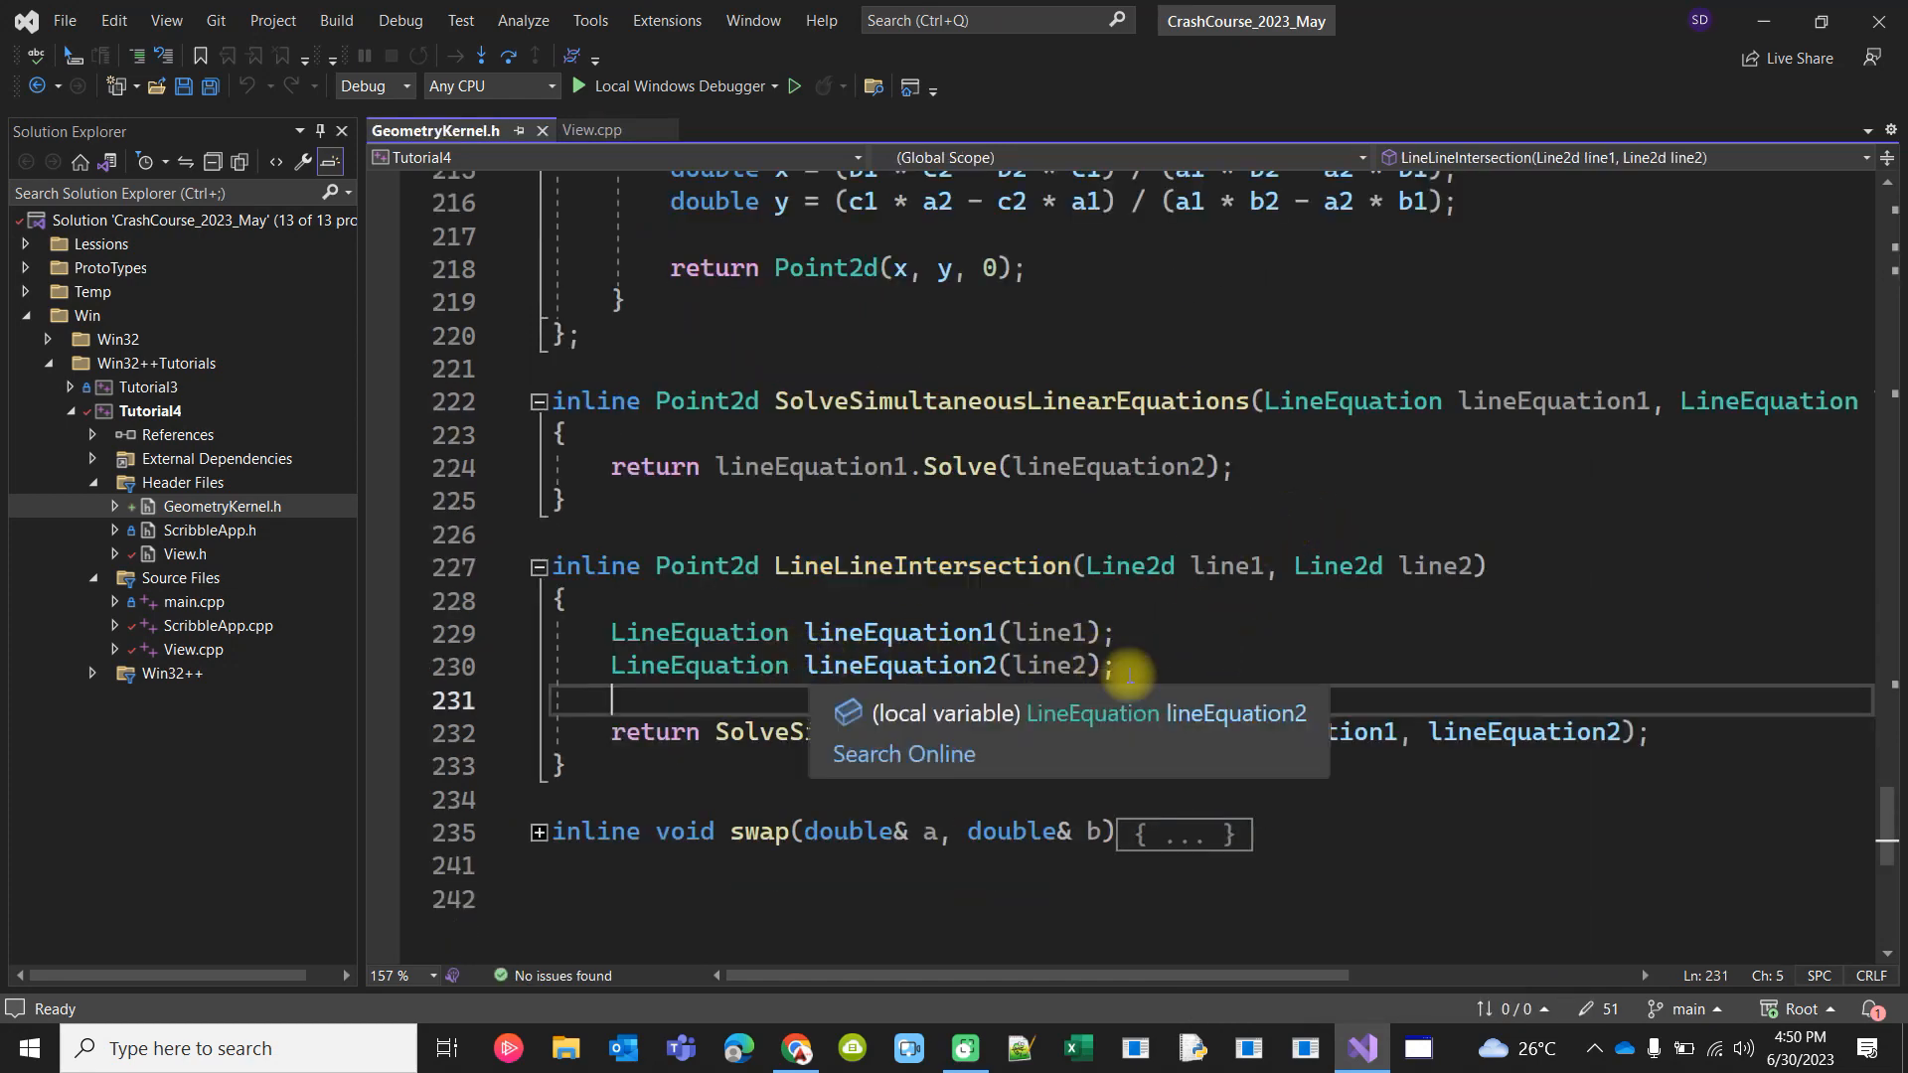
click(912, 666)
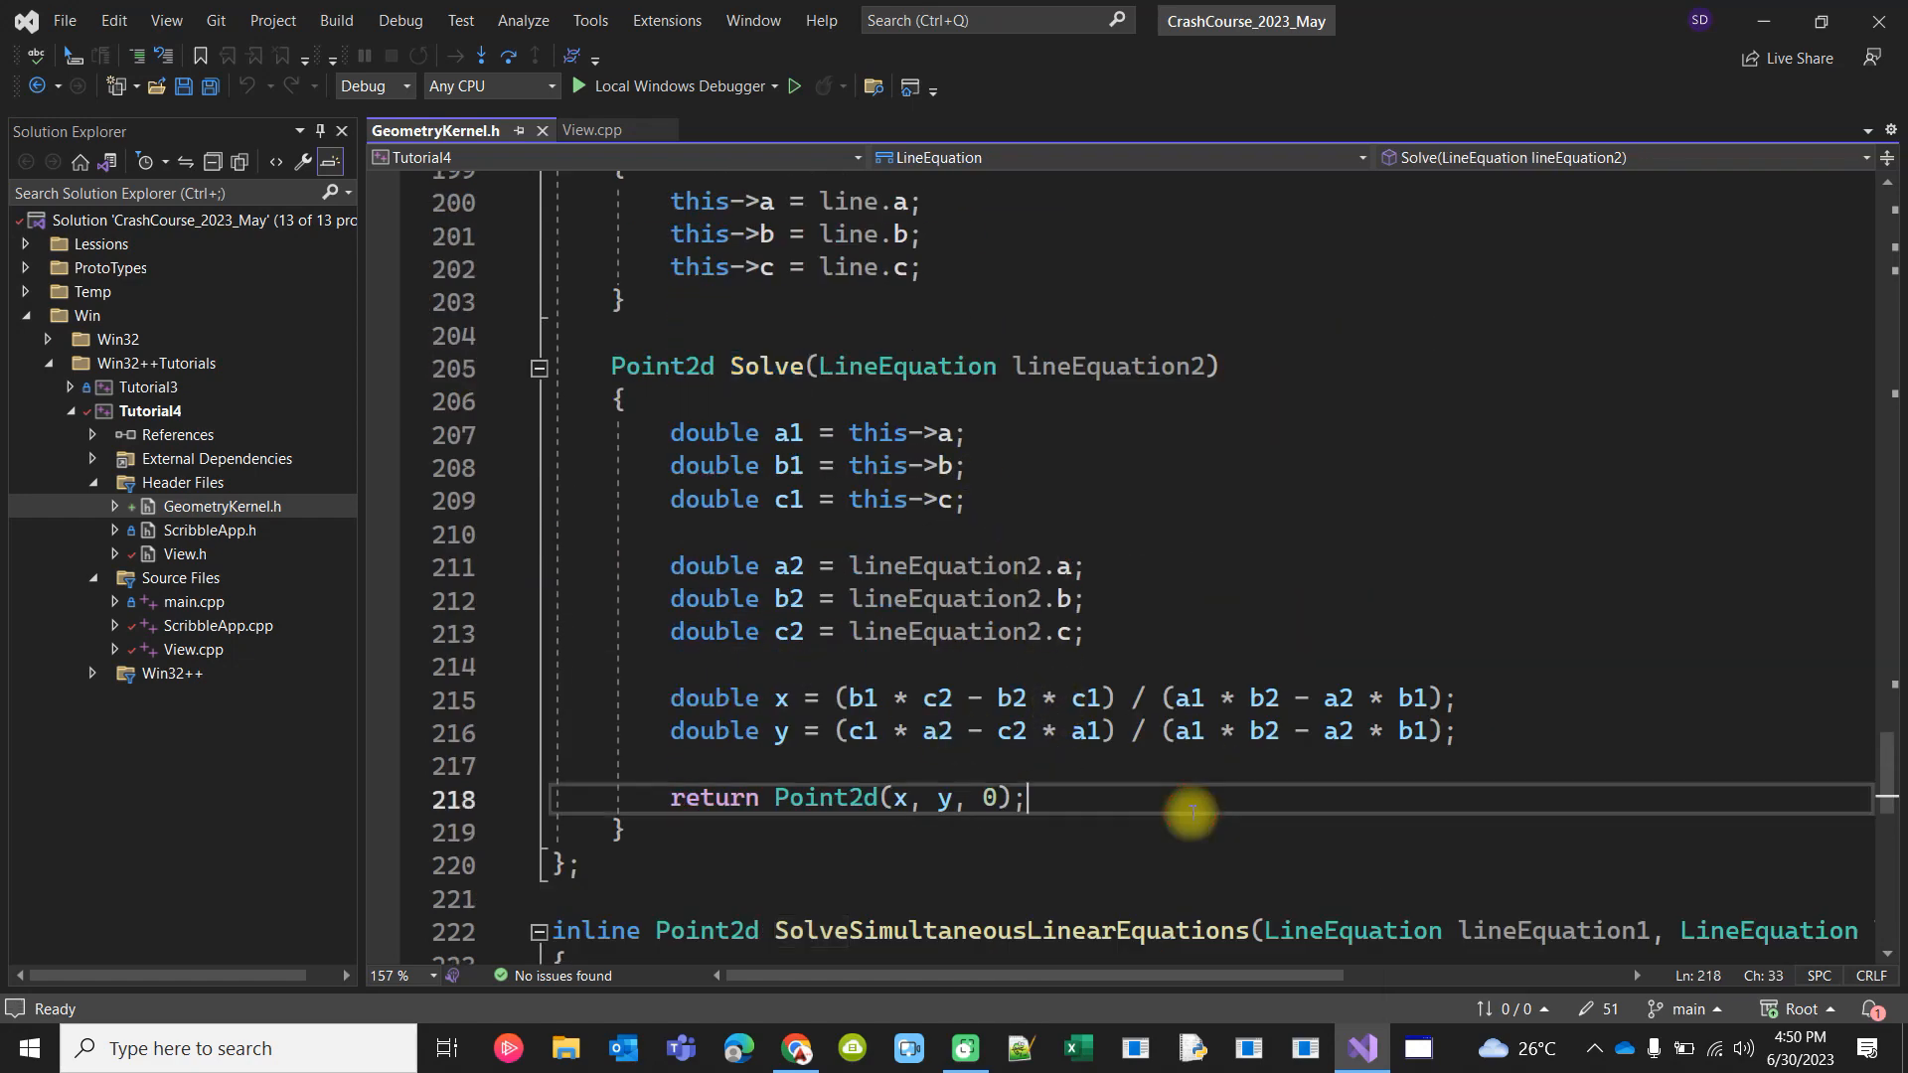
mouse_move(779, 732)
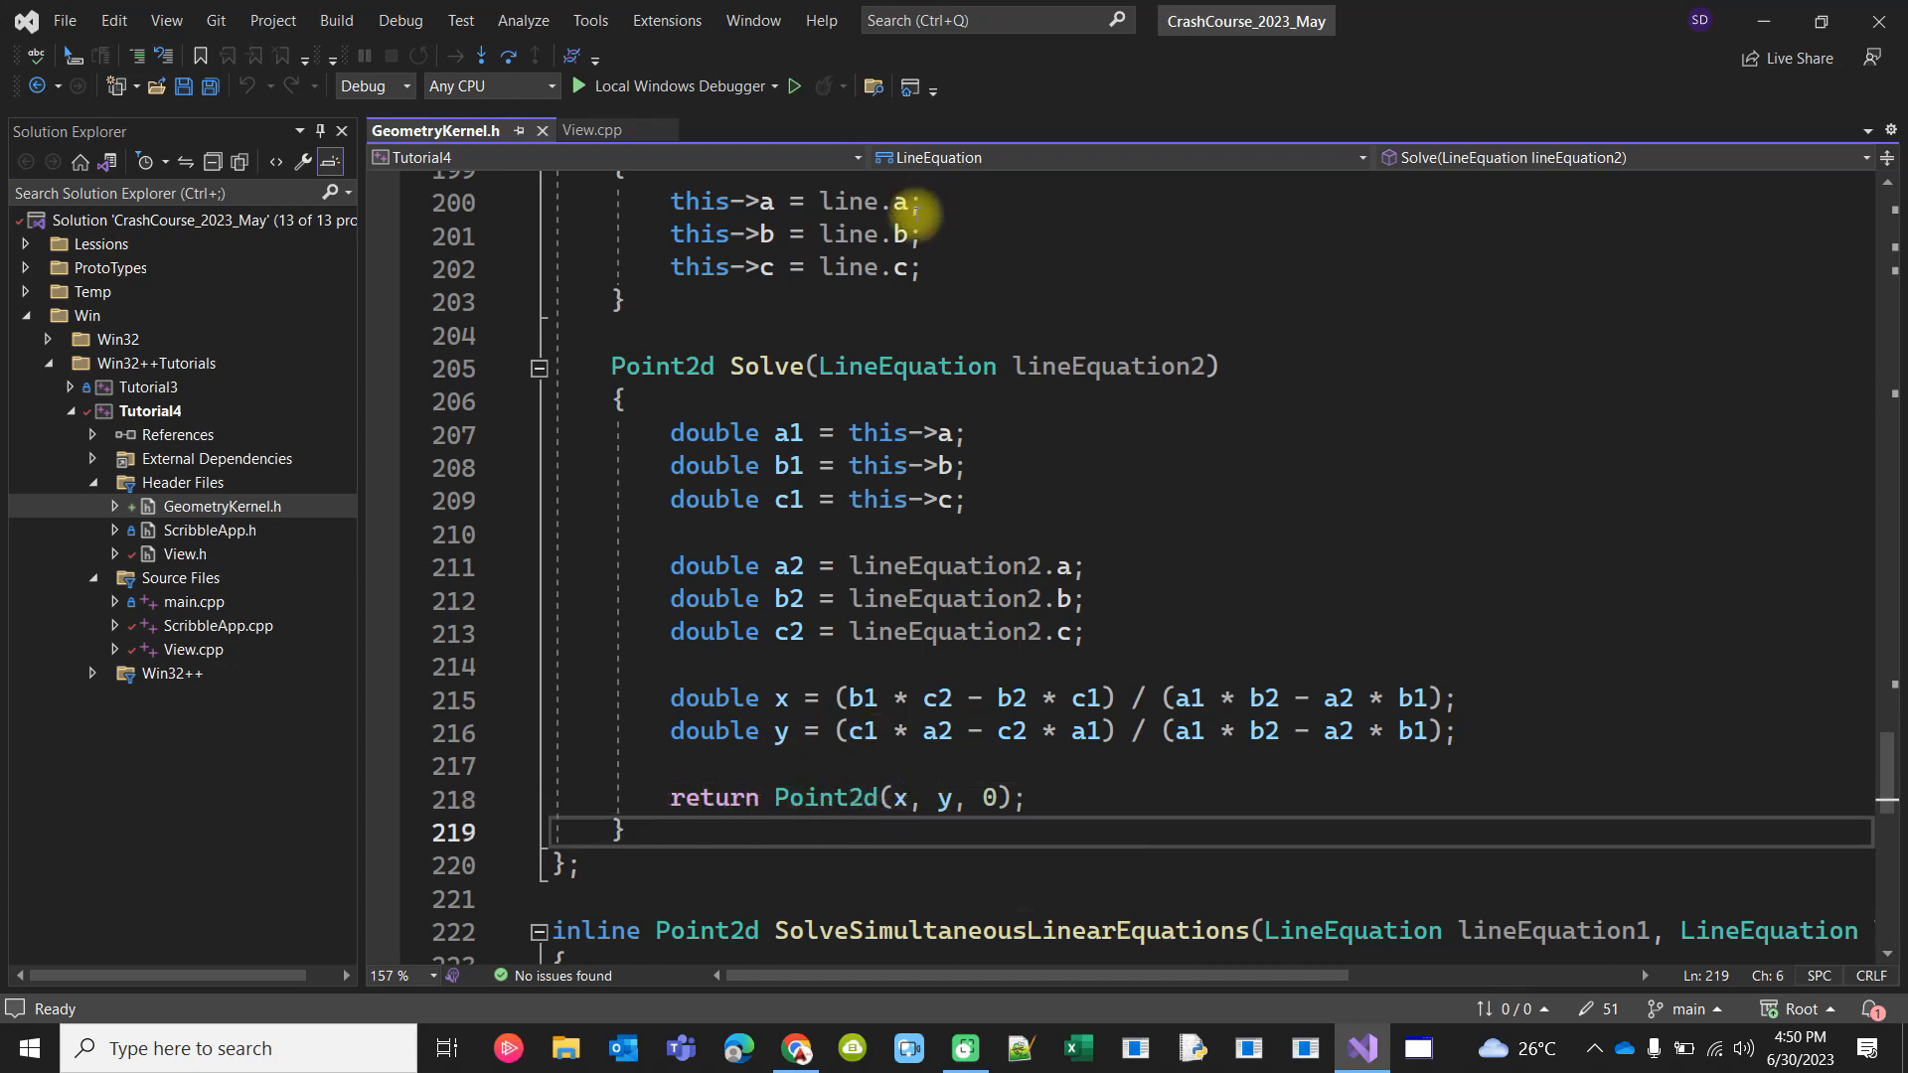
Return to the View.cpp drawing loop and highlight all references of the intersection point p.
scroll(down, 3)
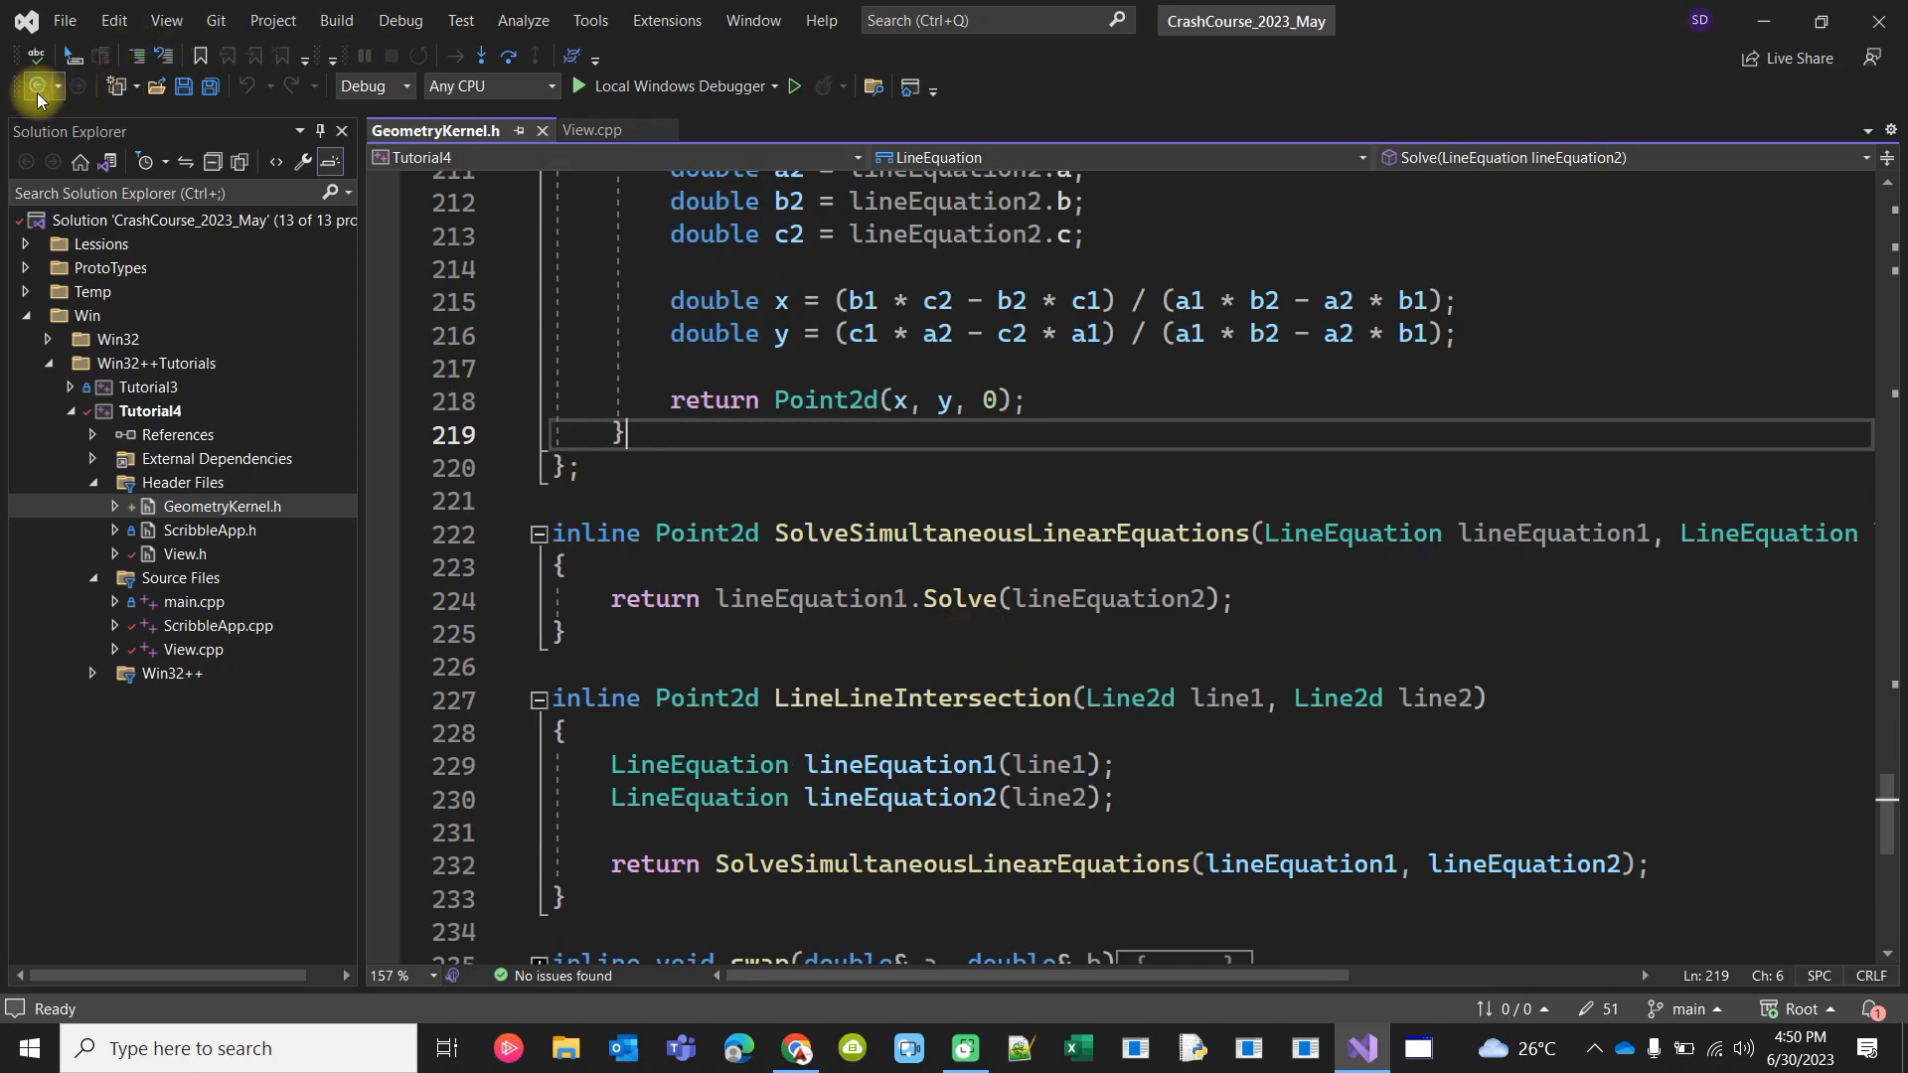
click(598, 132)
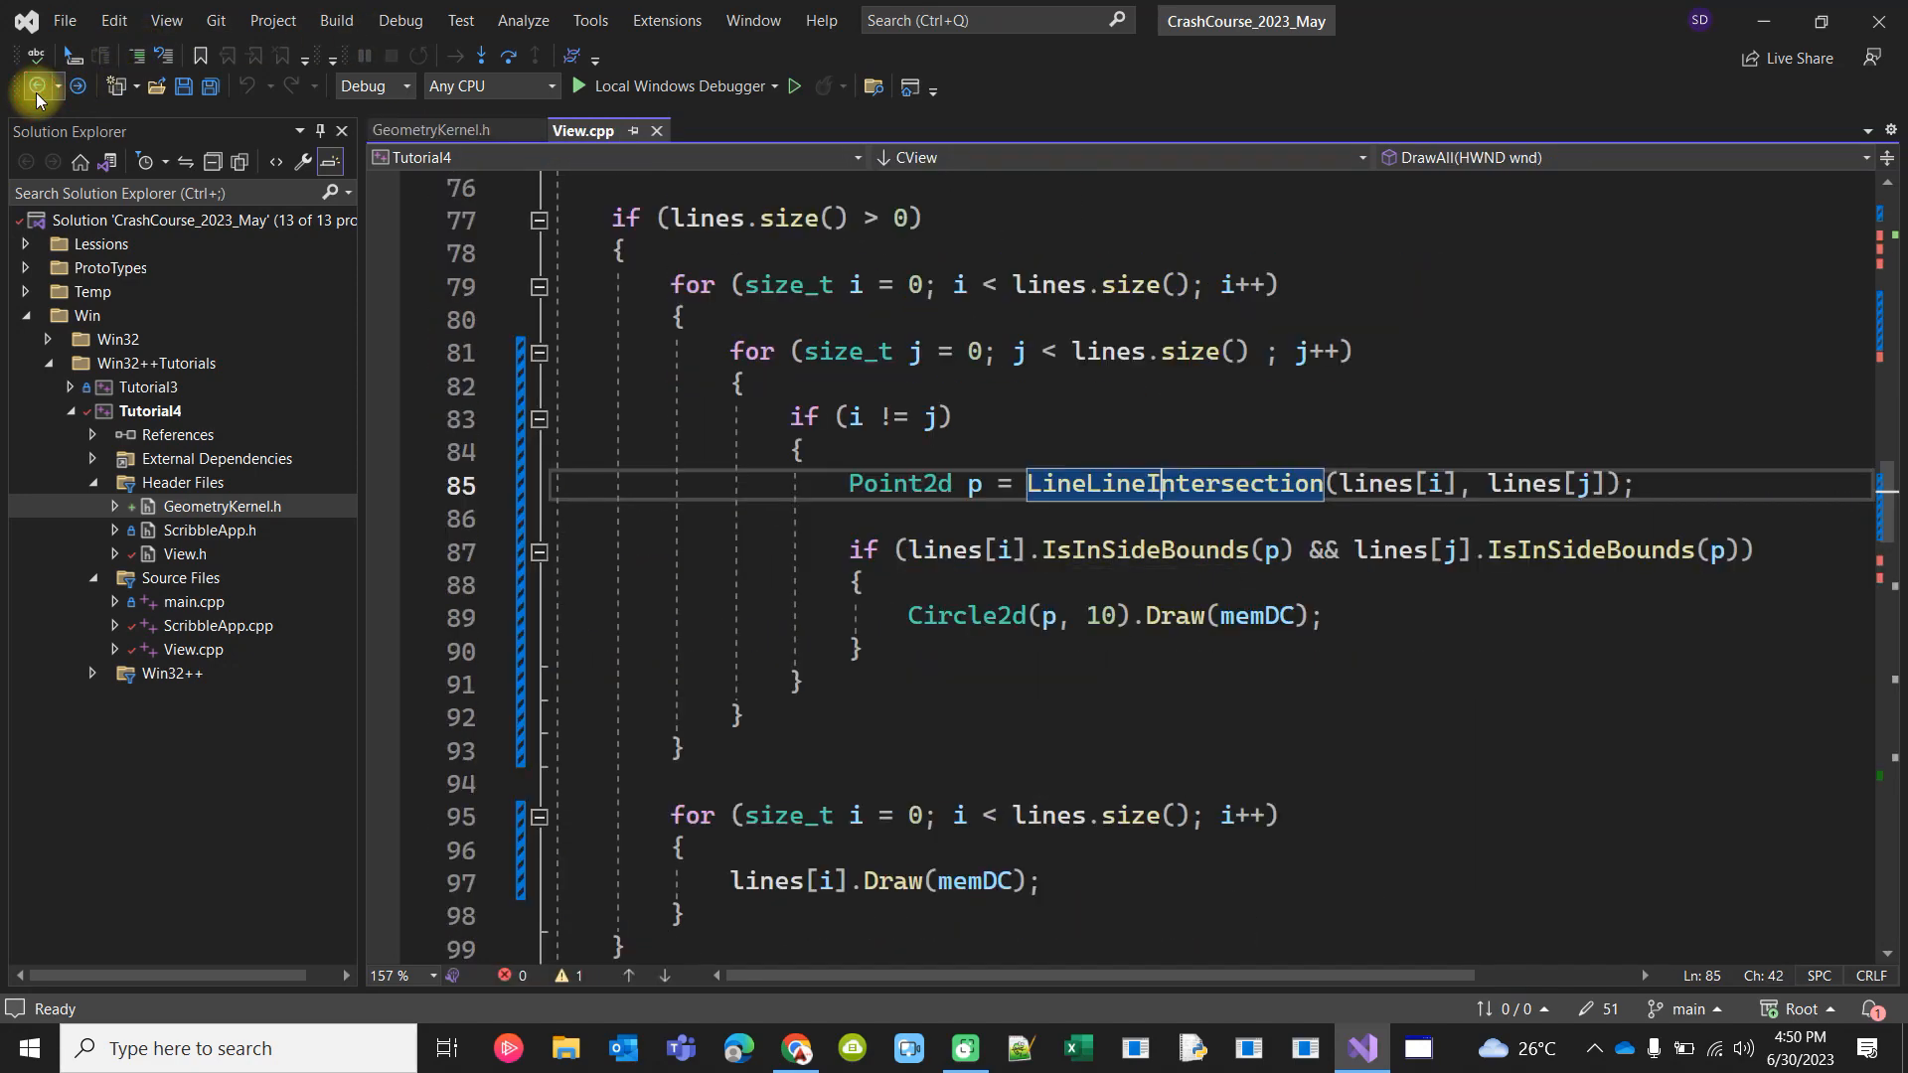
mouse_move(1008, 548)
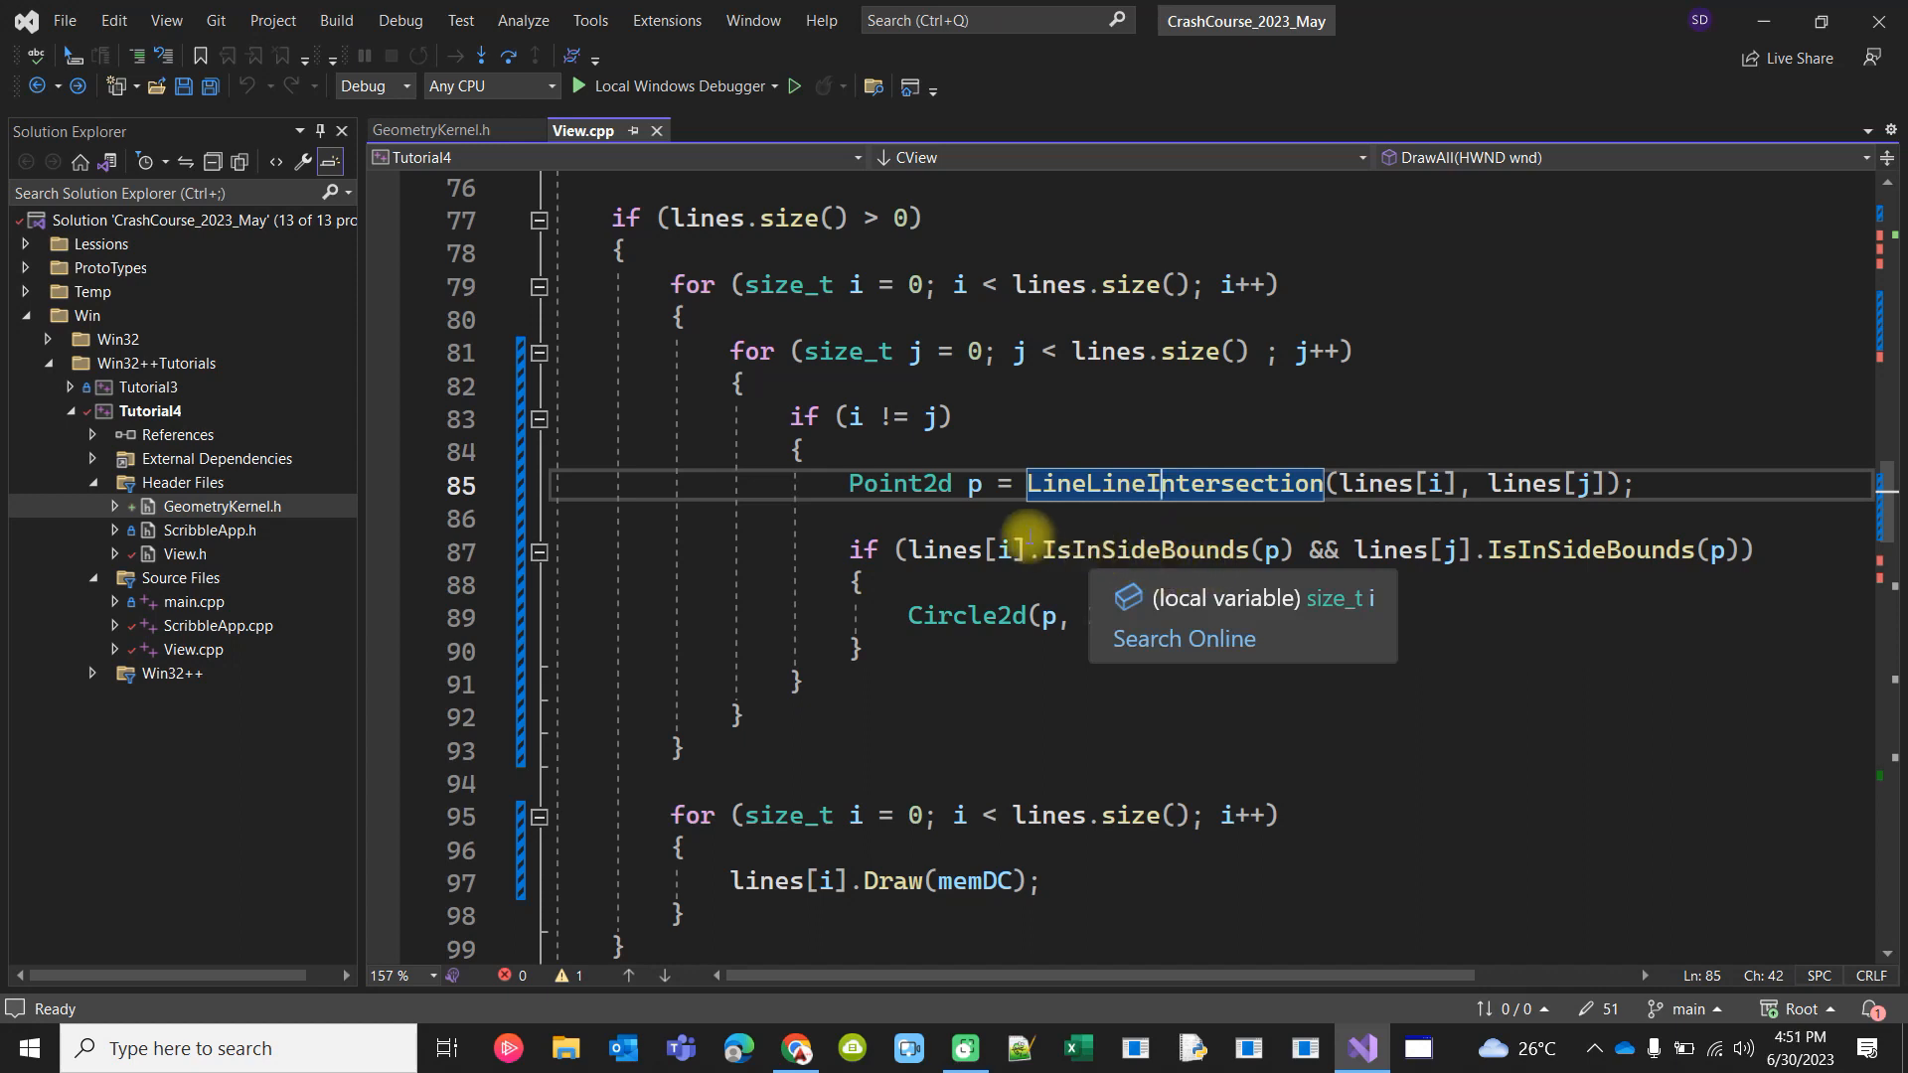
click(974, 483)
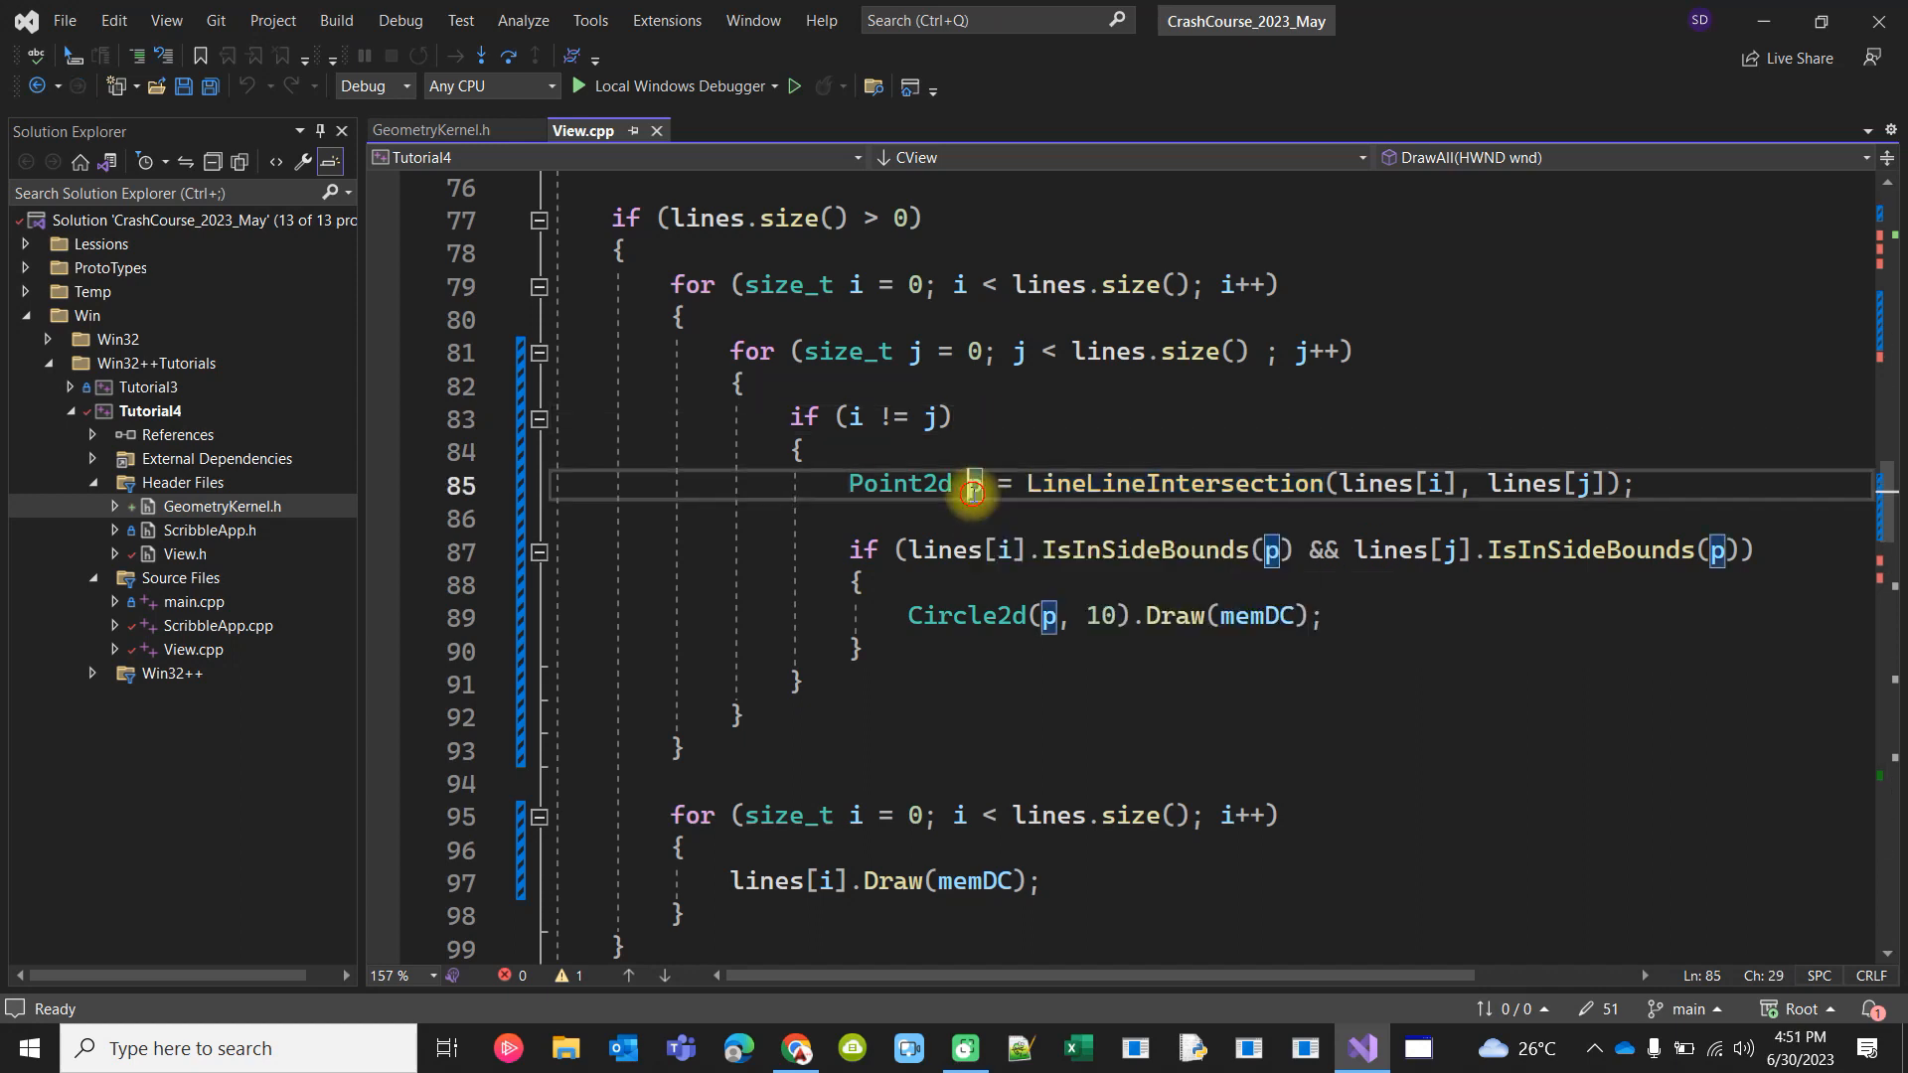